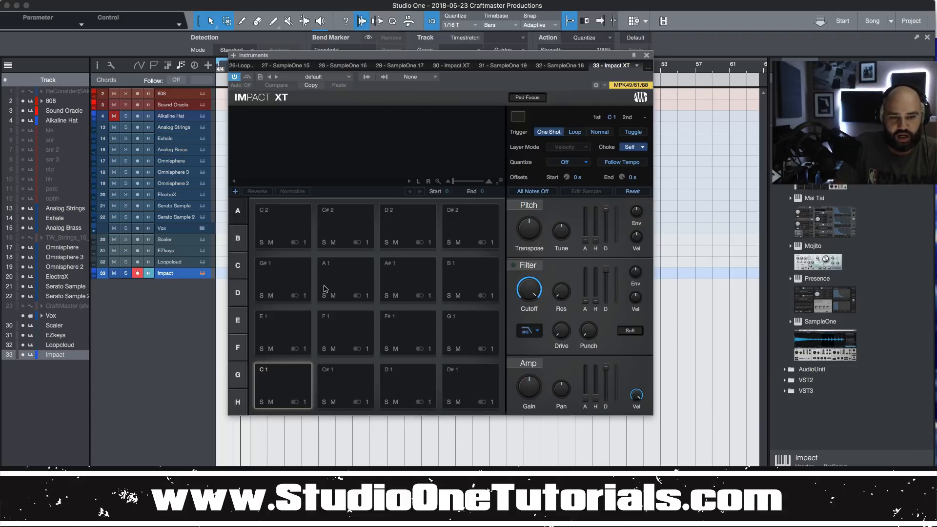
Step: Route Impact XT pads to individual outputs: G1 to 8, D2 to 15, D#2 to 16
left_click(296, 401)
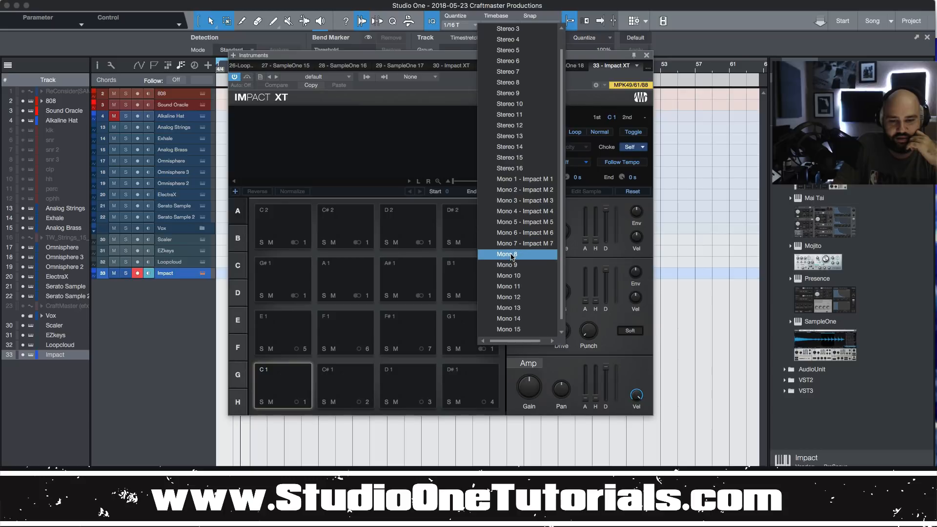
left_click(512, 254)
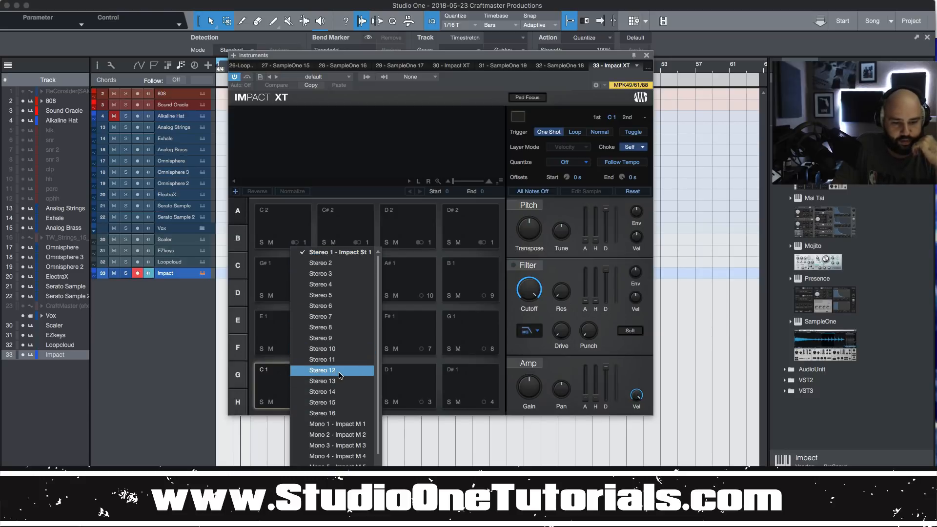
mouse_move(341, 381)
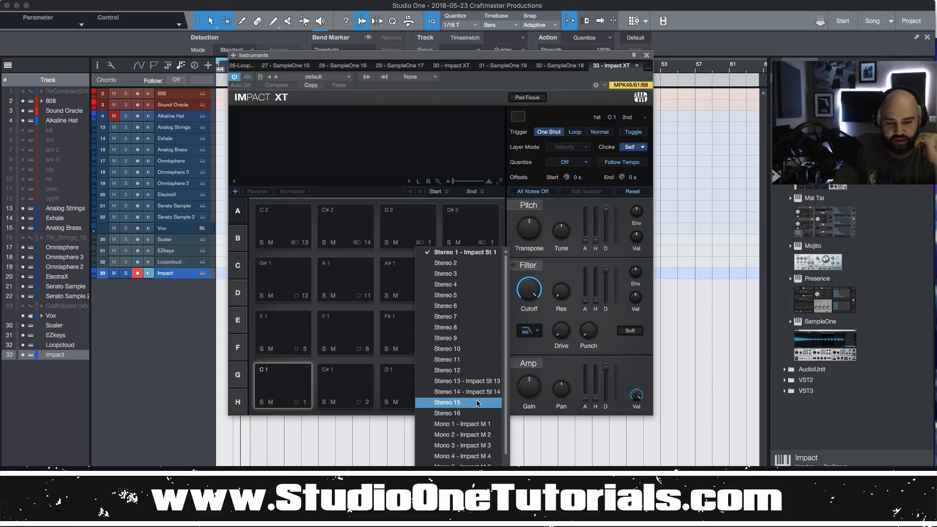
scroll("down", 3)
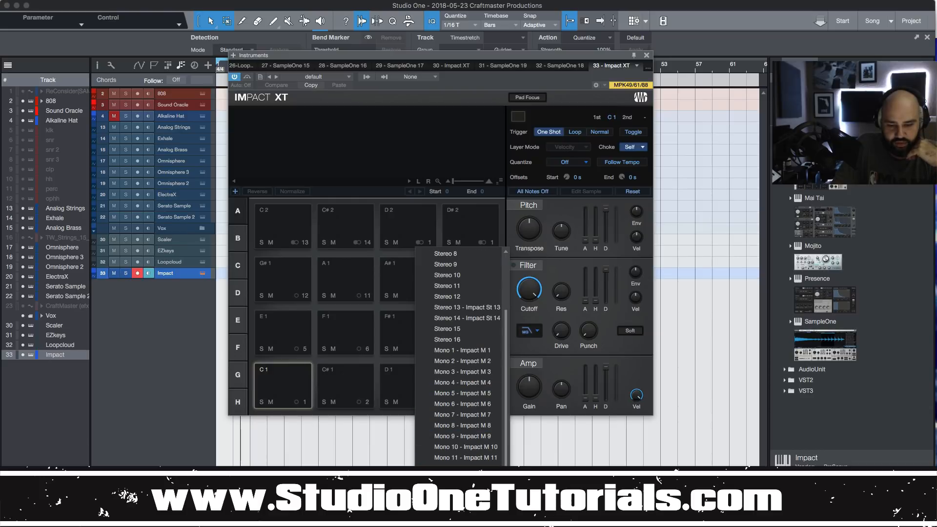
mouse_move(462, 414)
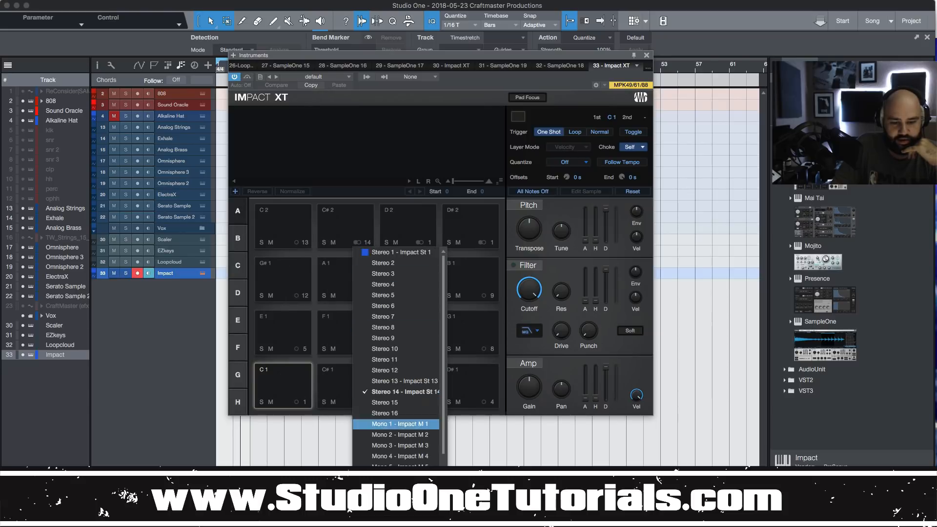
left_click(399, 424)
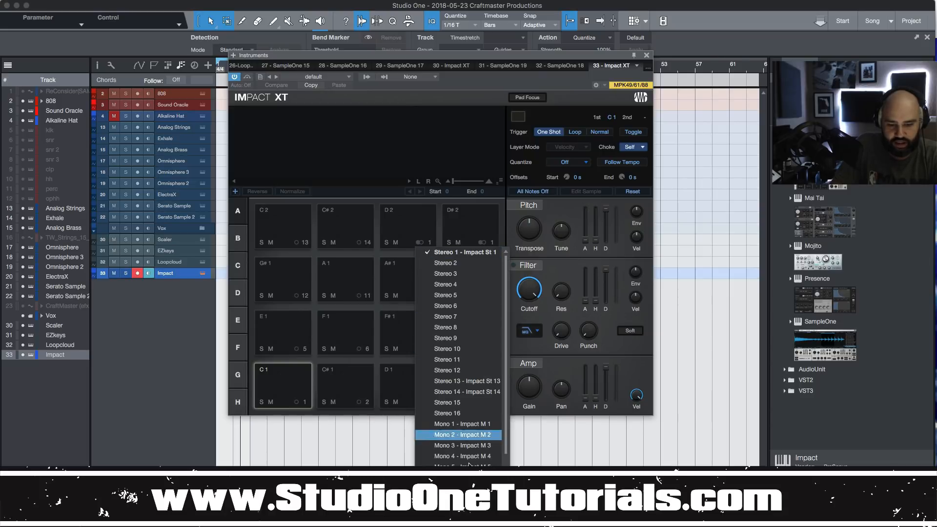
left_click(464, 435)
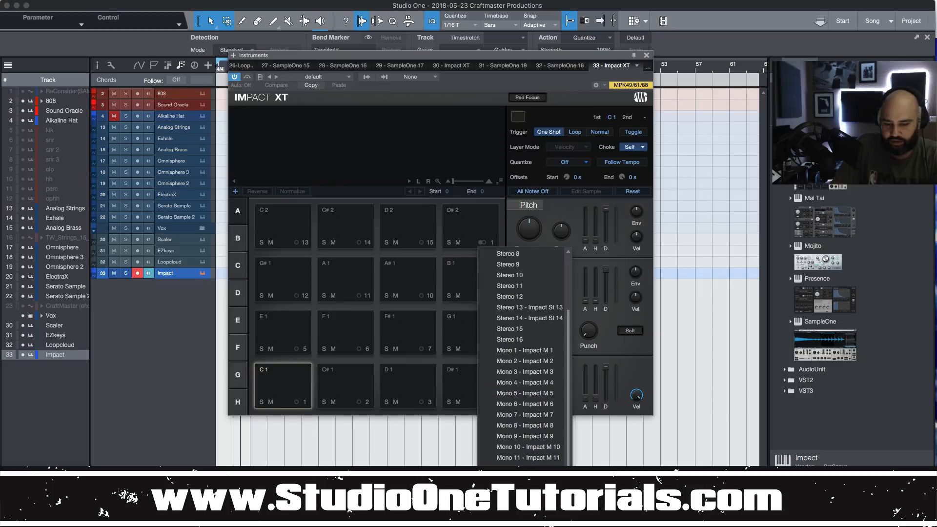
left_click(377, 330)
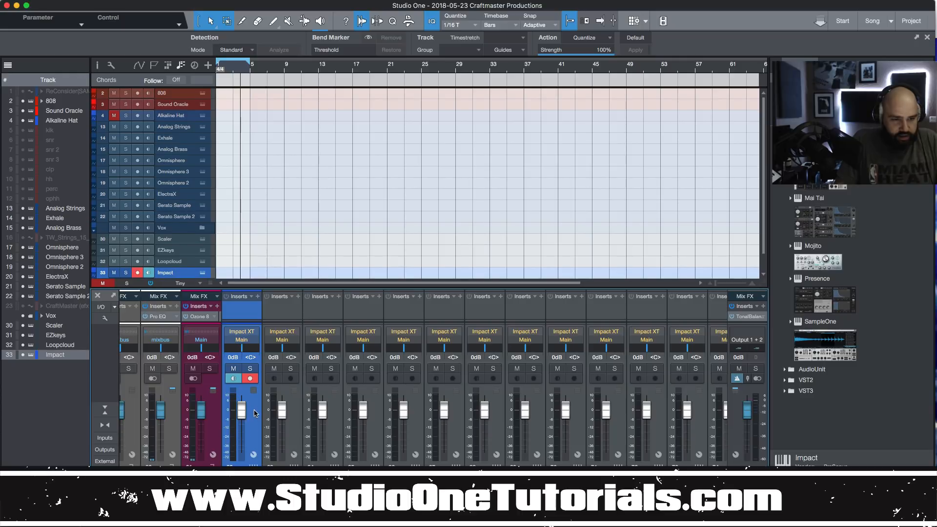
mouse_move(265, 417)
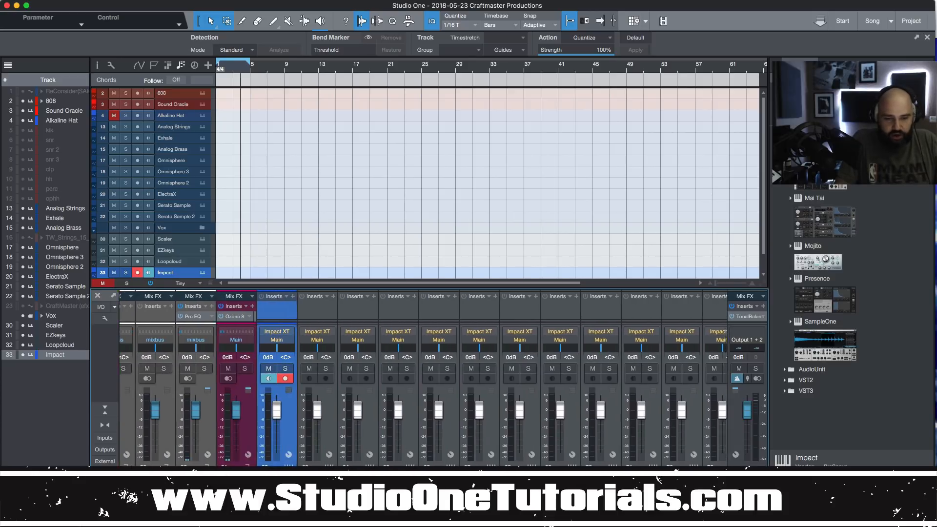
Step: Reopen the Impact XT instrument window from its track
double_click(165, 272)
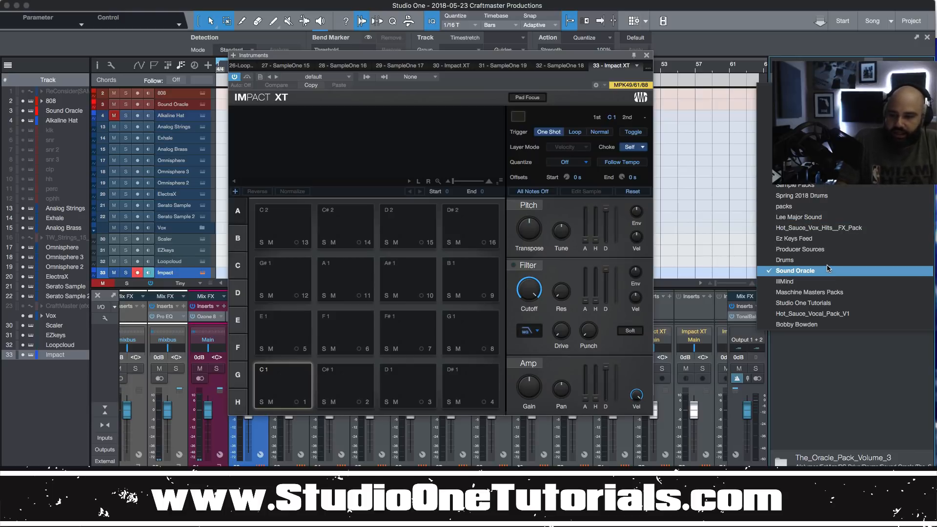
mouse_move(807, 317)
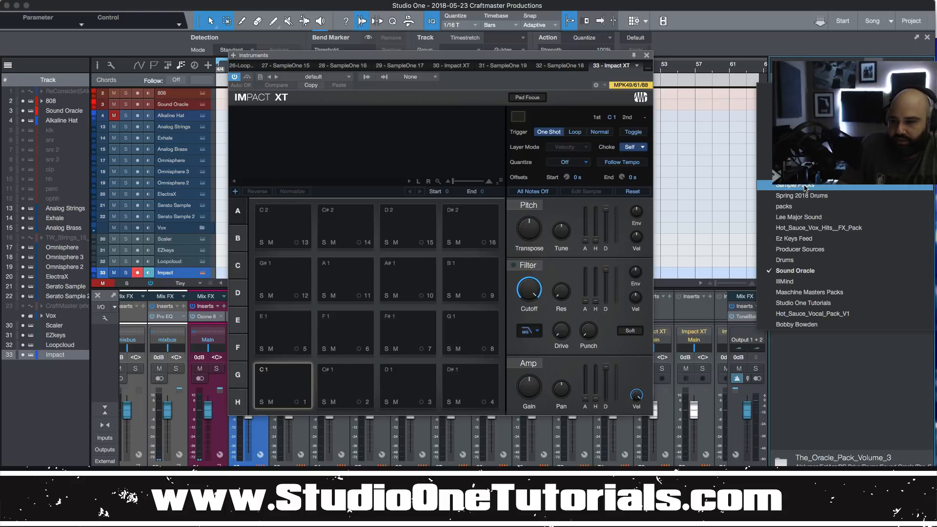
mouse_move(809, 208)
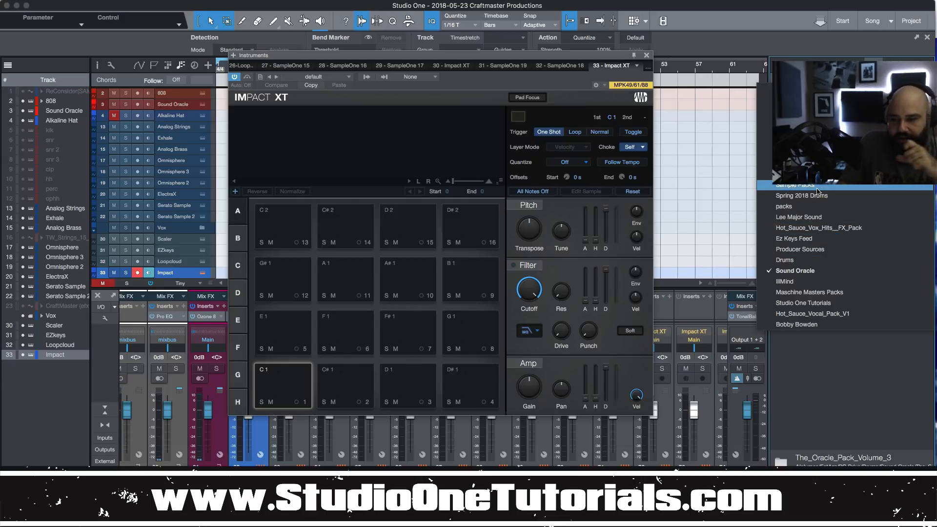
mouse_move(818, 324)
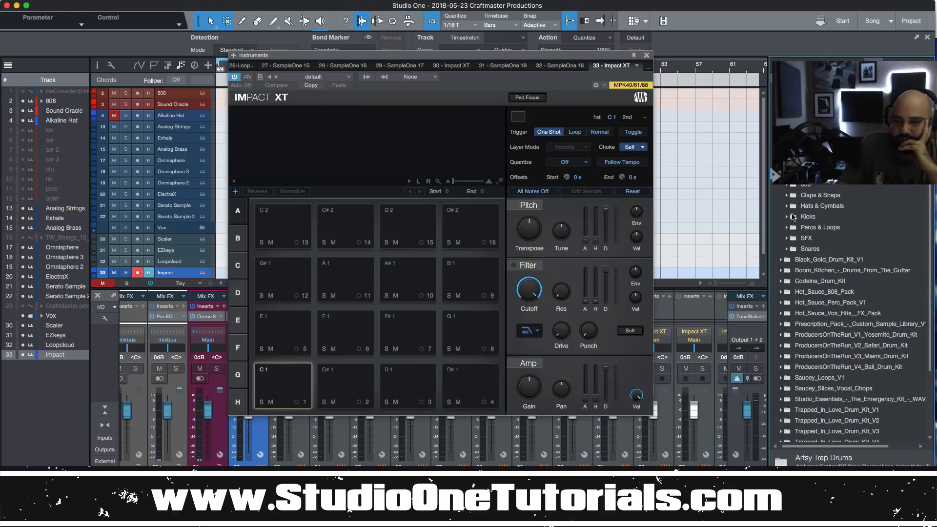
Step: Pick Clap_Dly from Claps & Snaps, then load Crash onto pad D#2 and audition alternatives
left_click(793, 216)
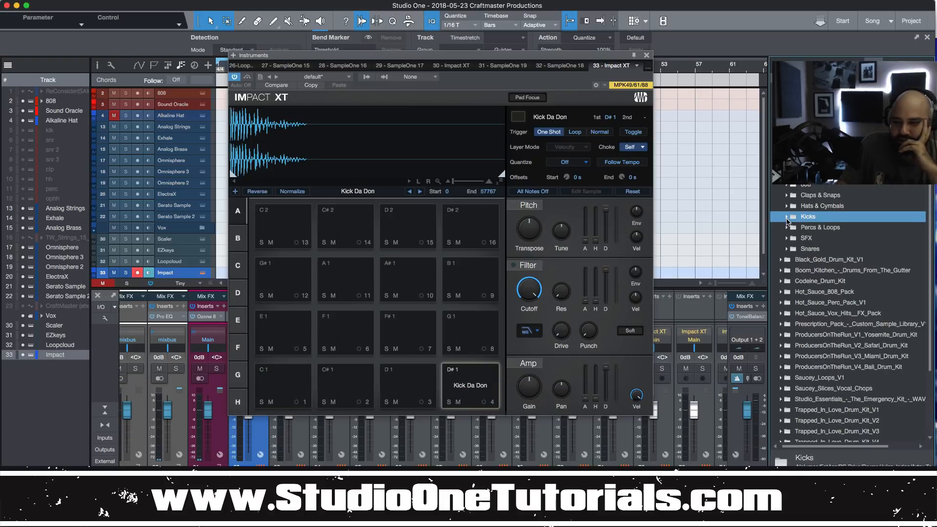
left_click(786, 195)
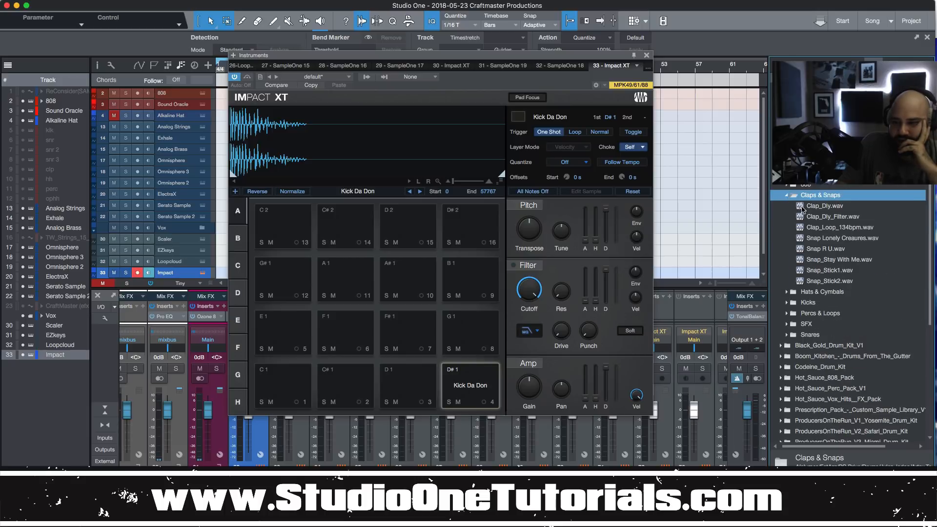
left_click(824, 205)
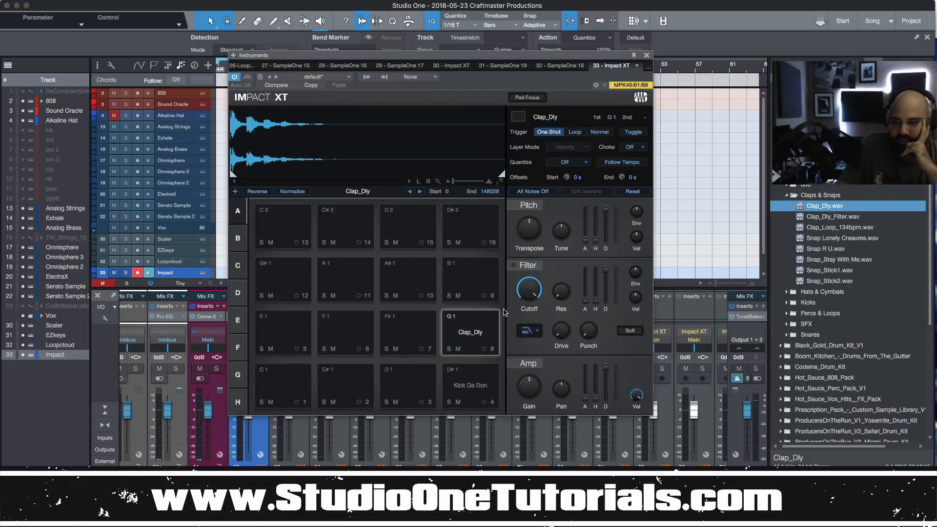
left_click(787, 195)
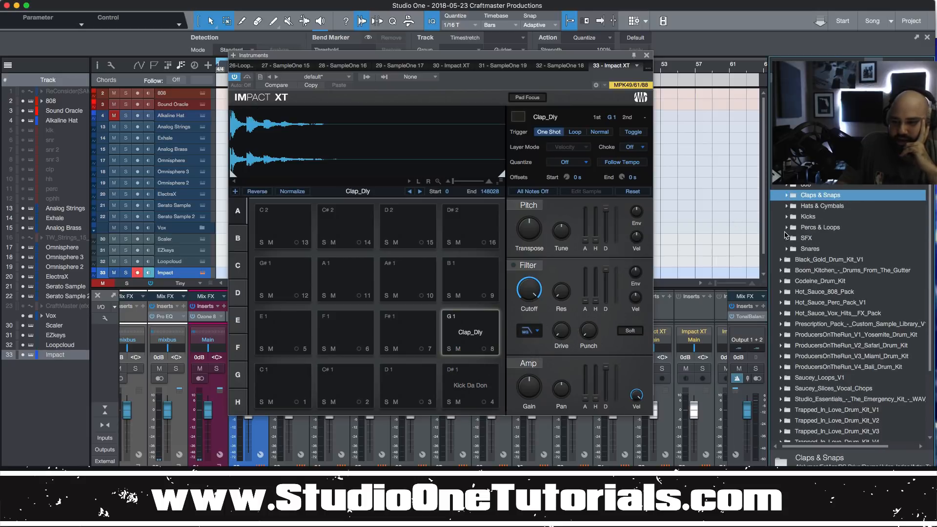
left_click(820, 227)
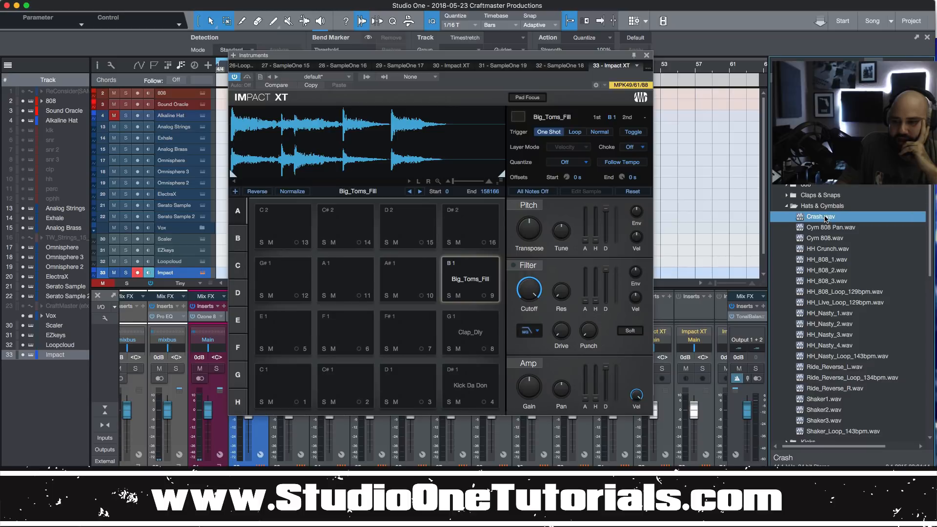
mouse_move(847, 233)
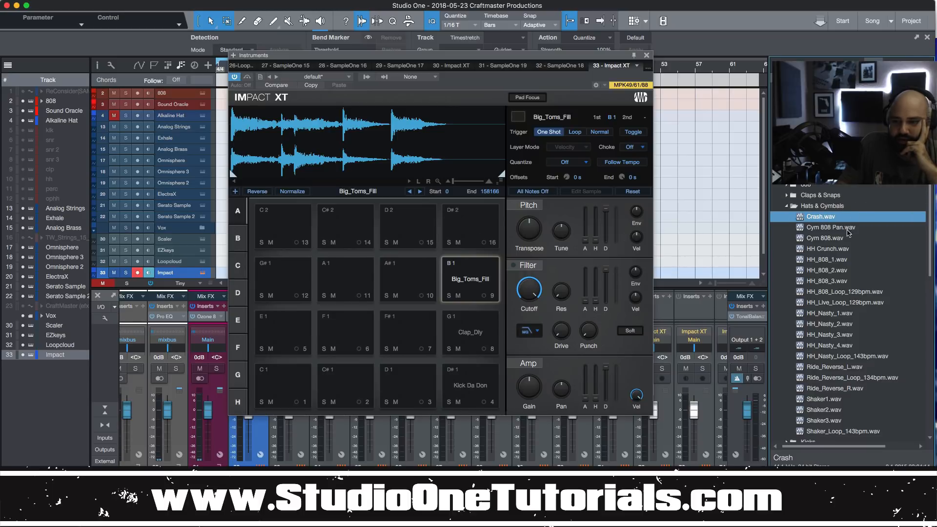
left_click(470, 226)
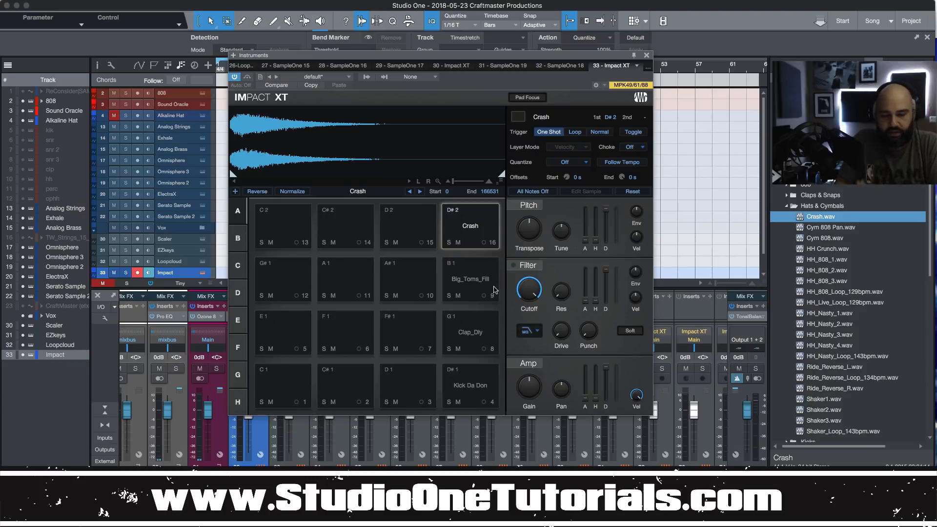
mouse_move(496, 301)
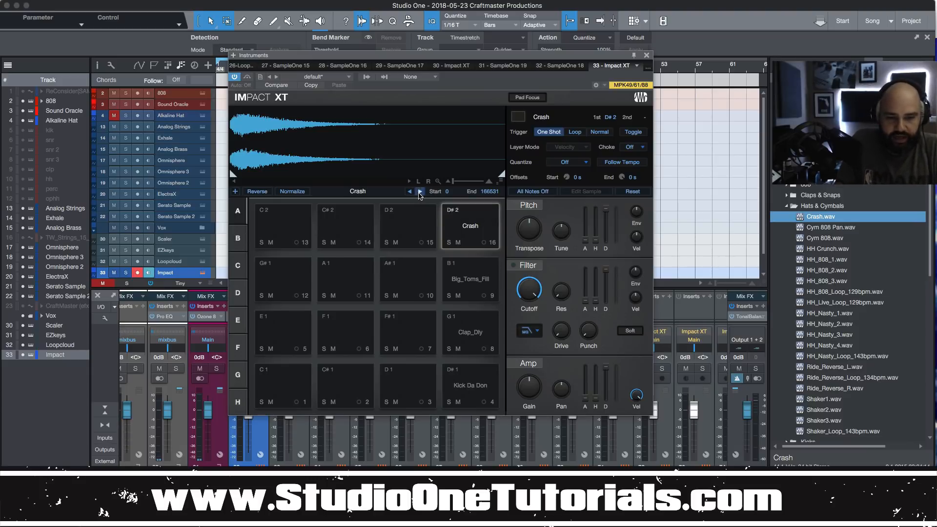
left_click(419, 191)
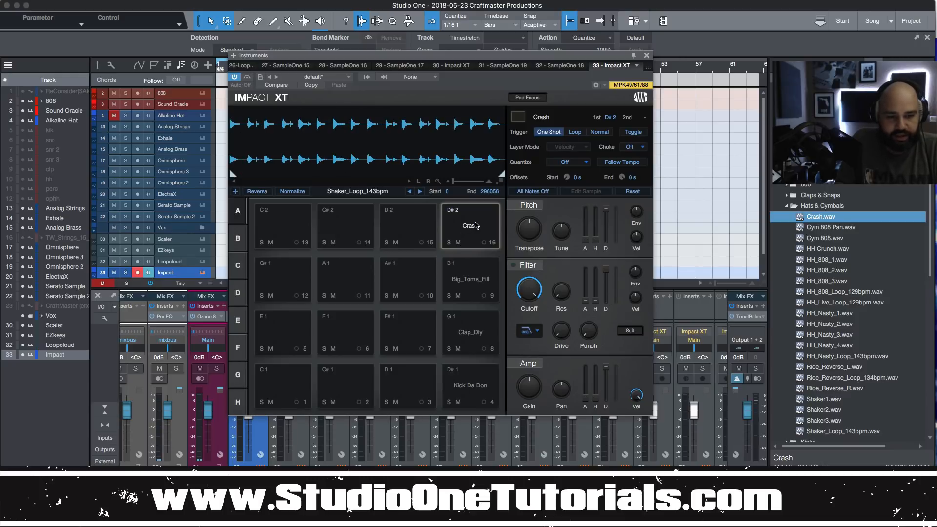
Step: Trim the Shaker_Loop sample down to a single short hit
left_click(470, 225)
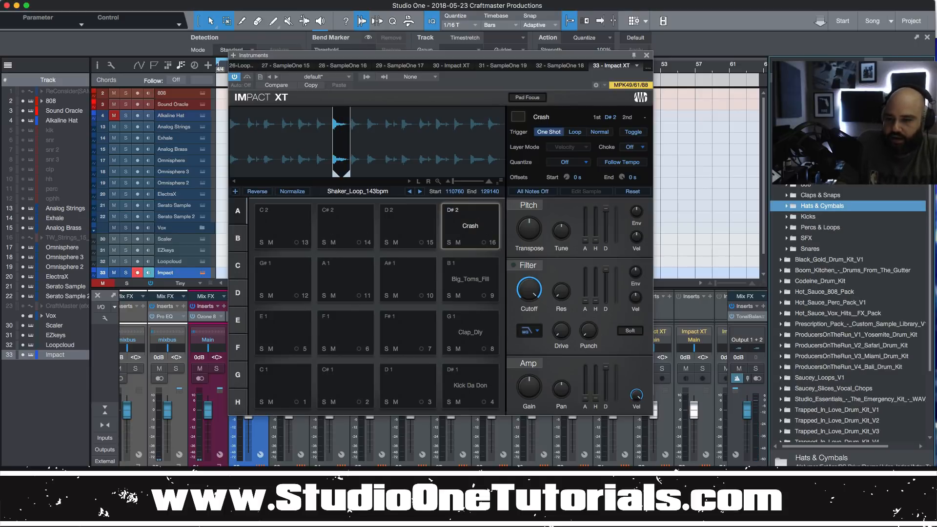
scroll("down", 3)
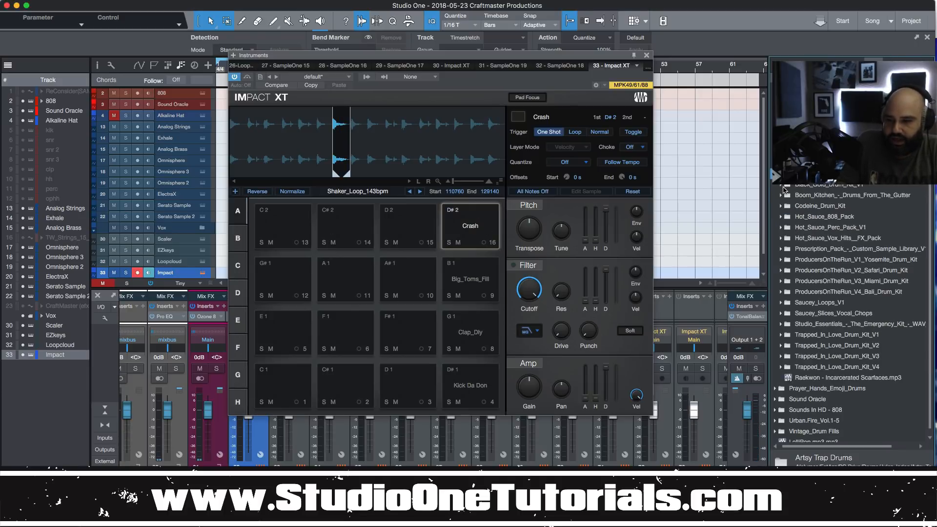
Step: Load Rim_Automatics onto pad F#1 and the BD_Bad_Habbit kick onto pad D1
left_click(781, 184)
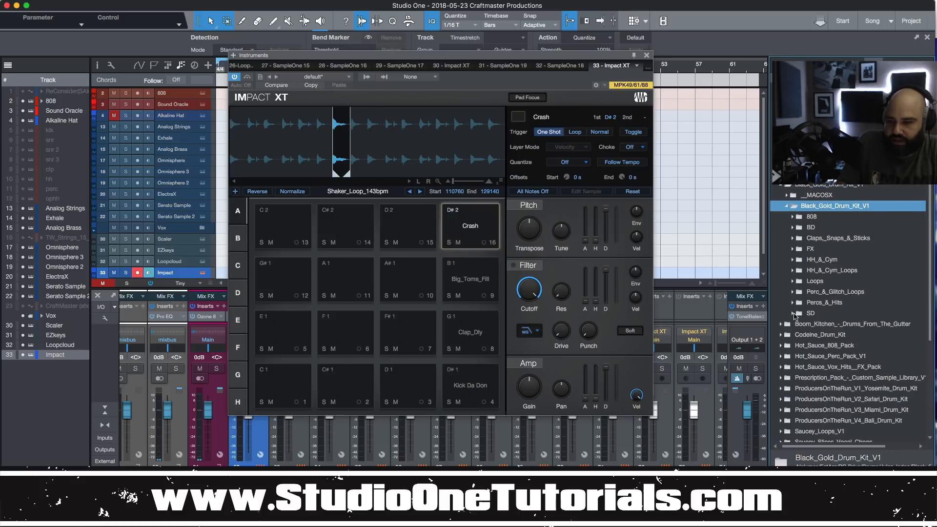
left_click_drag(836, 323, 408, 333)
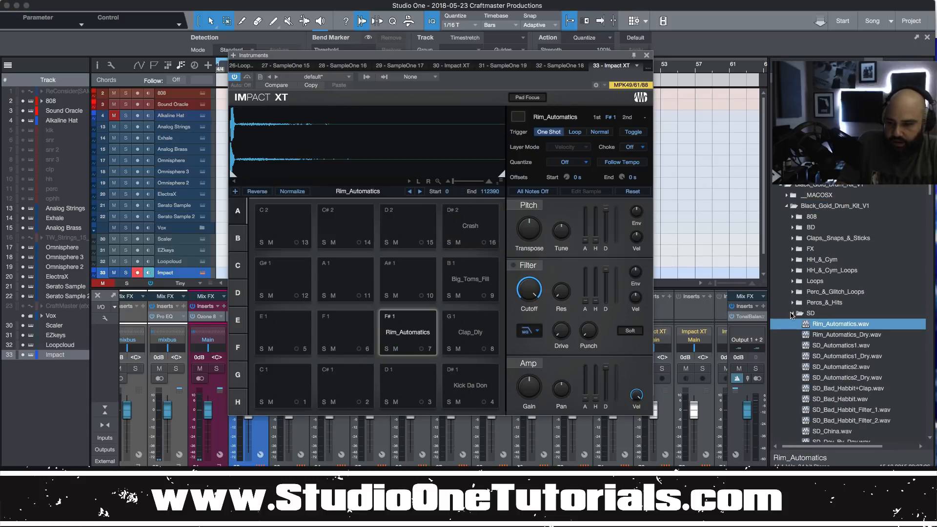
left_click(792, 314)
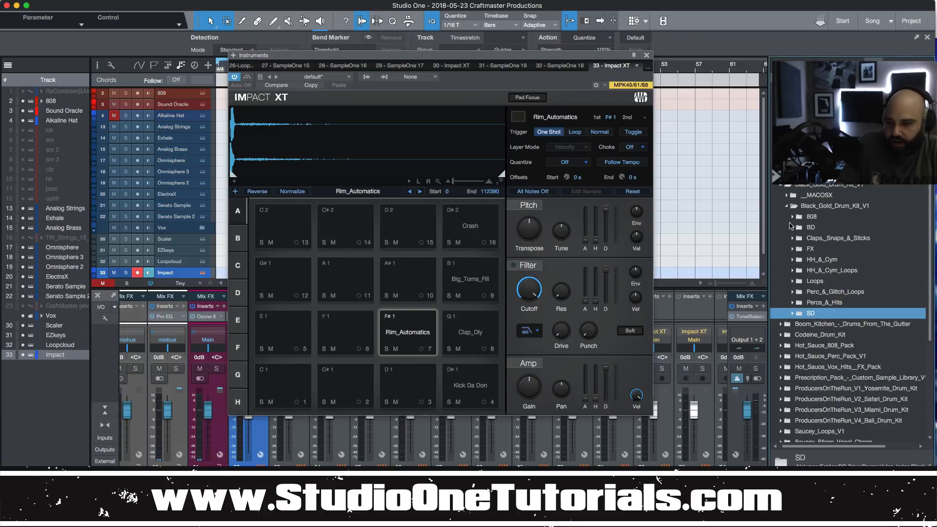
left_click_drag(830, 237, 345, 386)
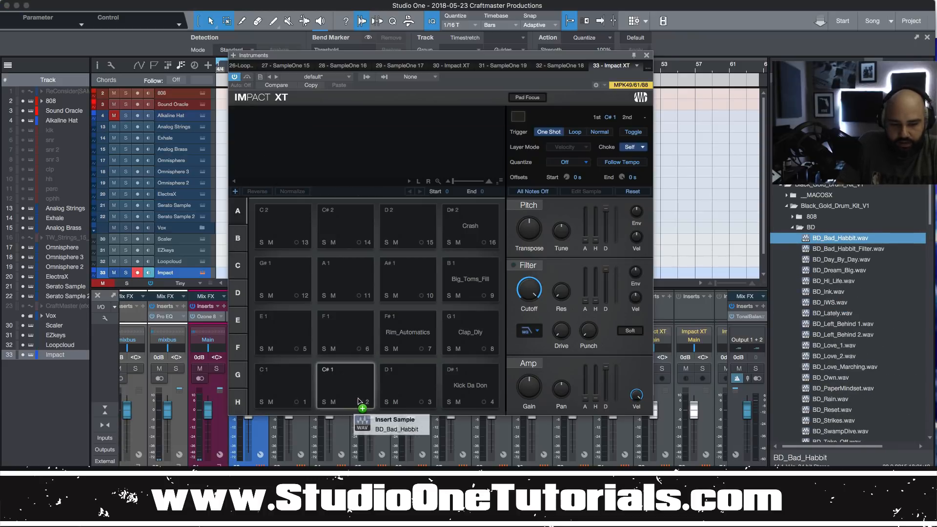
left_click_drag(361, 424, 408, 385)
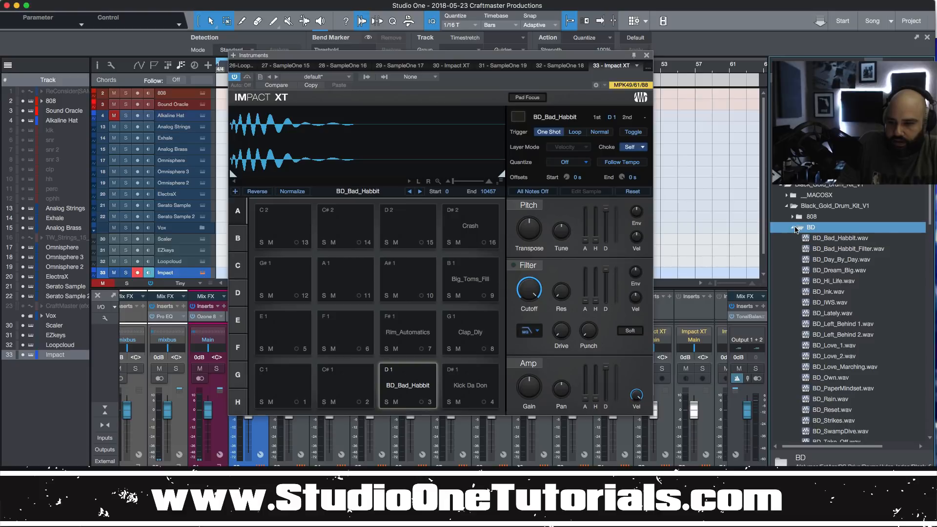
Step: Load Cym_808Green50 onto pad D2 and expand the Perc_&_Hits folder
left_click(793, 227)
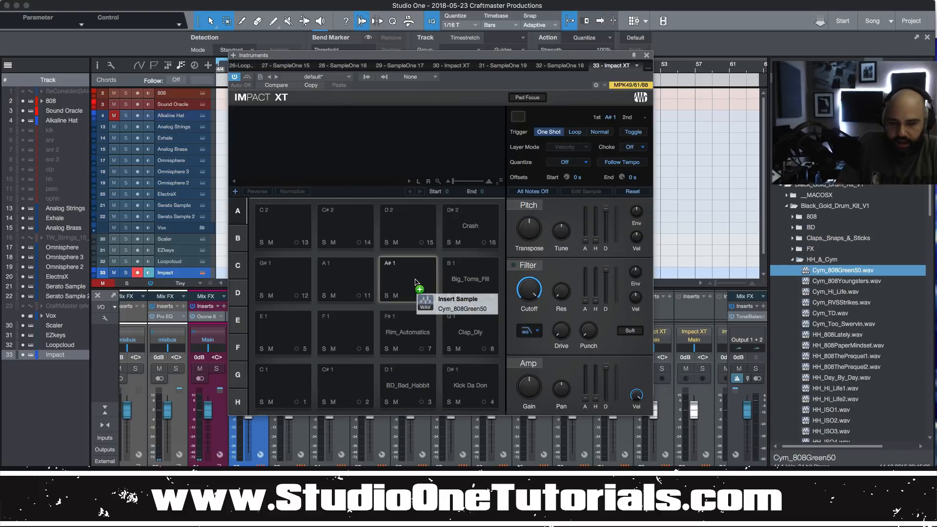
left_click_drag(844, 270, 408, 226)
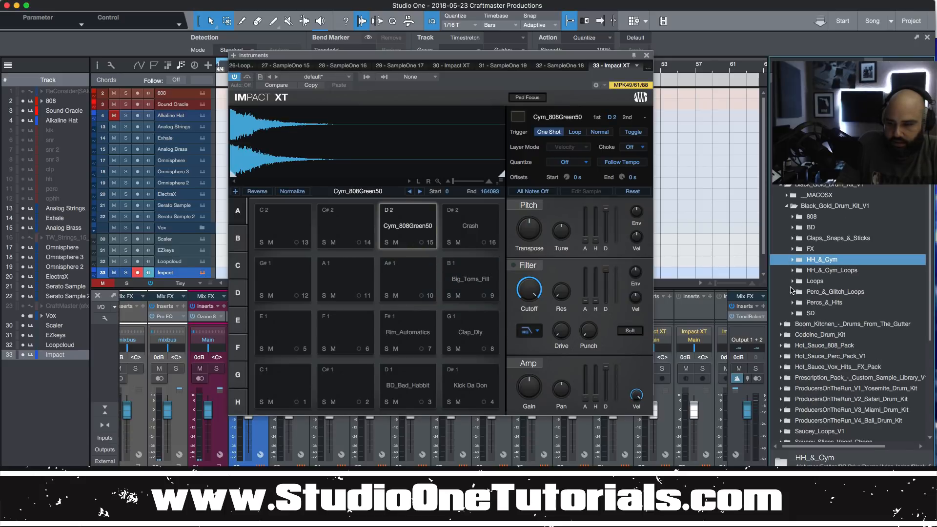
left_click(825, 302)
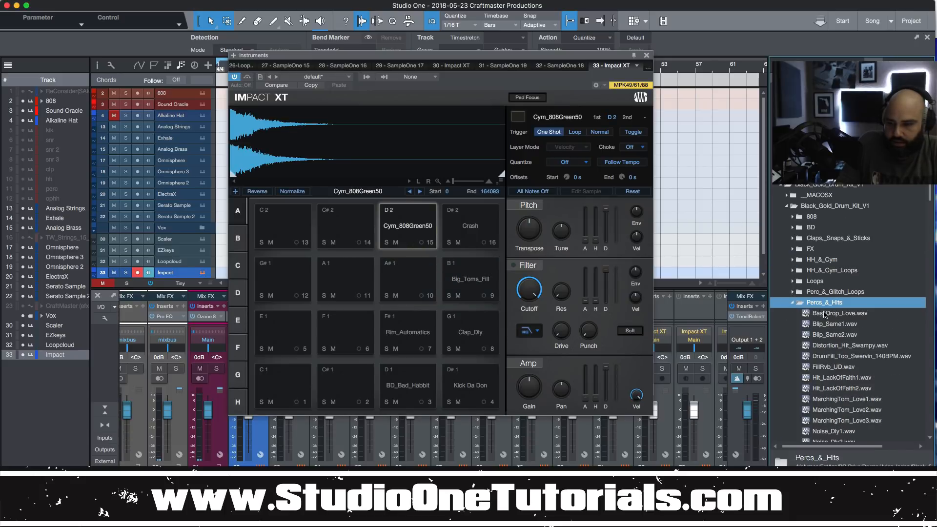
left_click(839, 313)
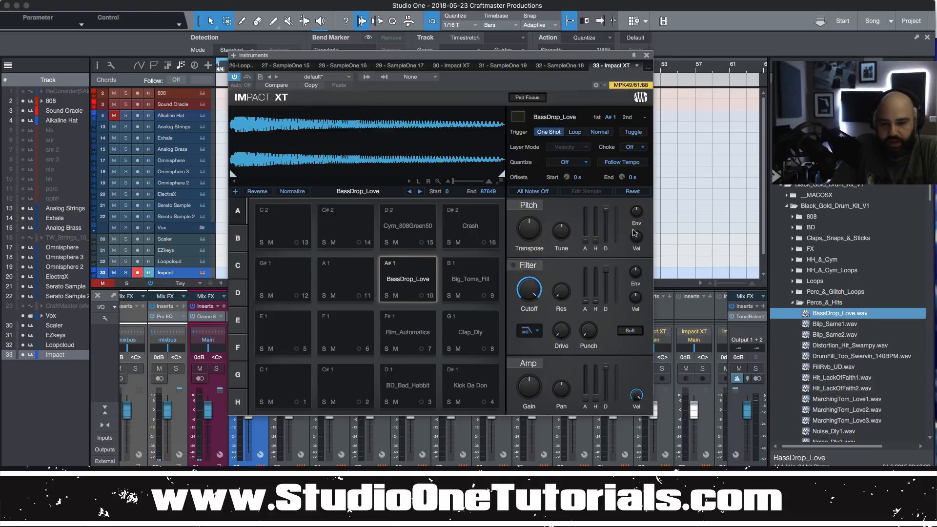
Step: Toggle the BassDrop_Love pad's filter and soft clip, and set Amp velocity to 0.94
left_click(511, 265)
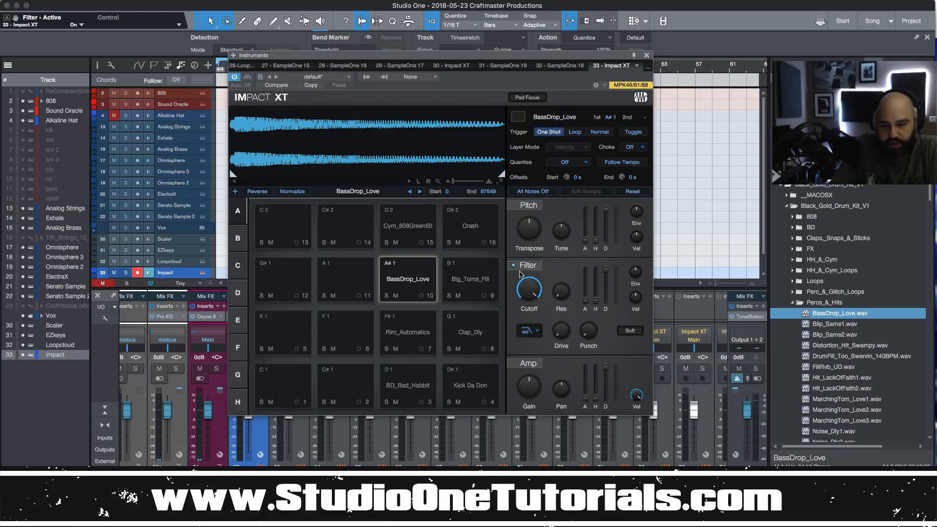
left_click(630, 330)
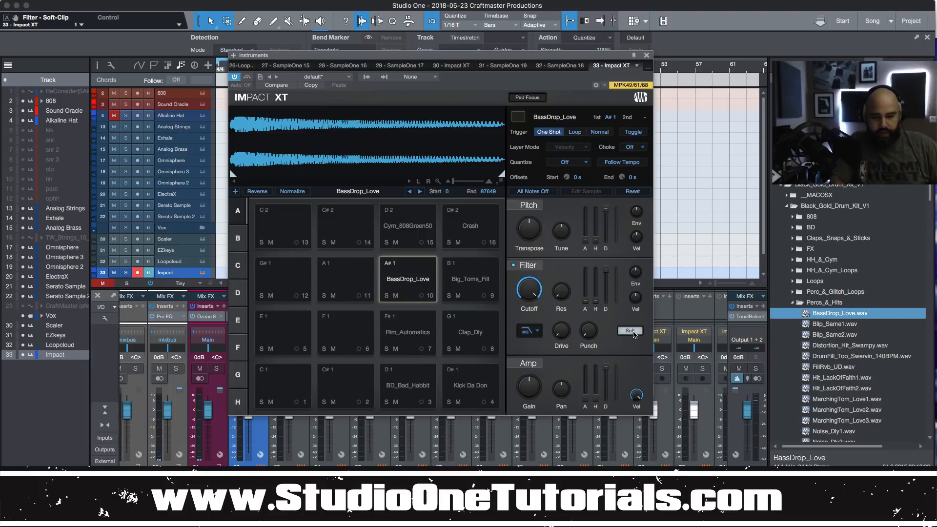
mouse_move(561, 390)
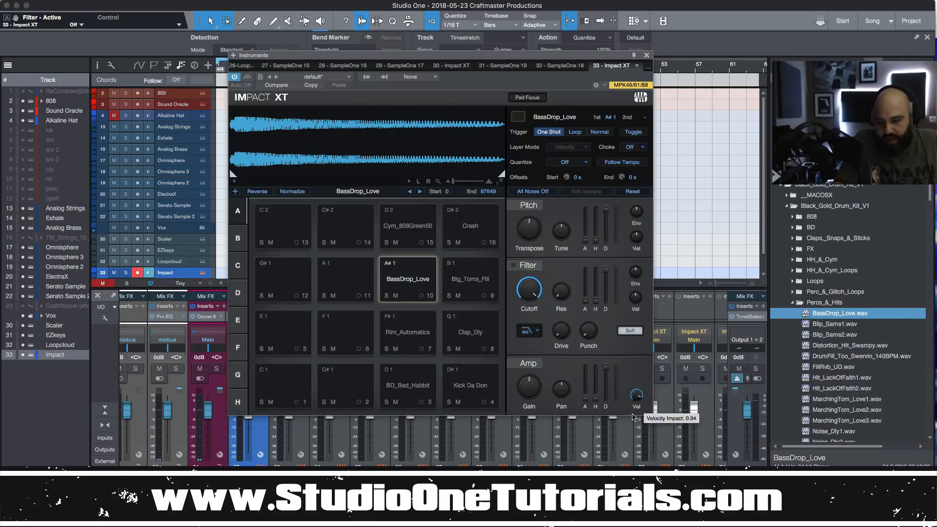
left_click_drag(636, 394, 635, 382)
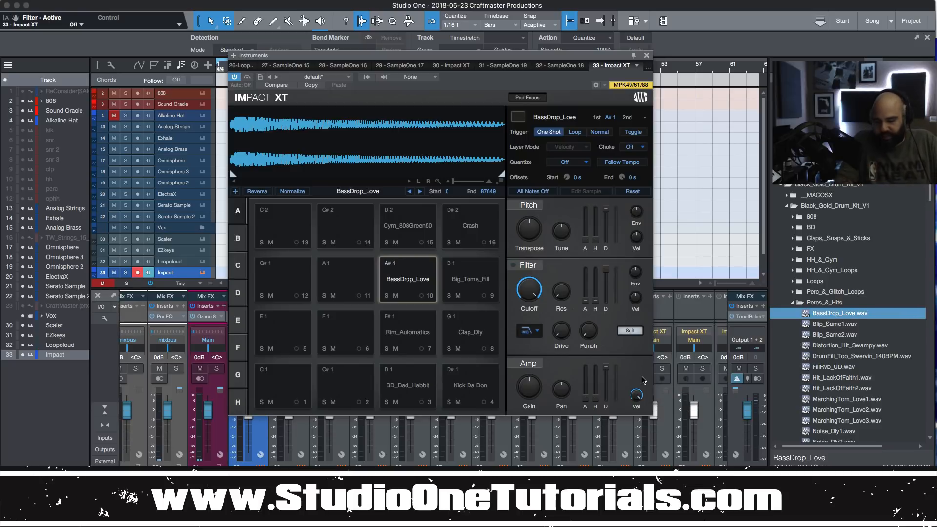
mouse_move(635, 395)
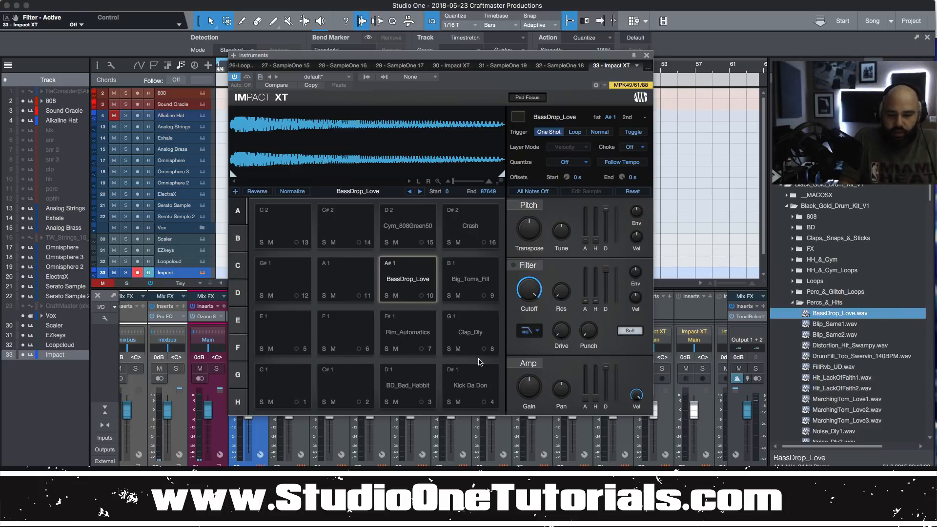
mouse_move(254, 314)
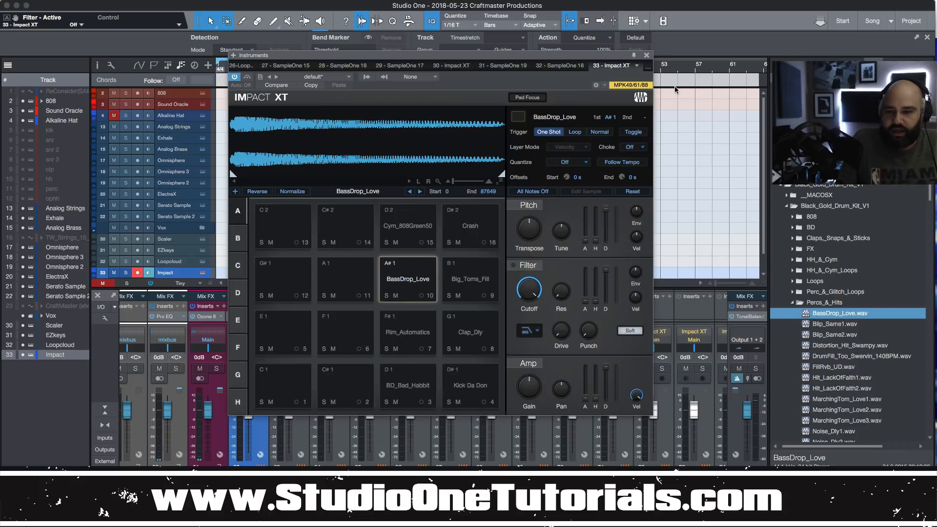
mouse_move(655, 159)
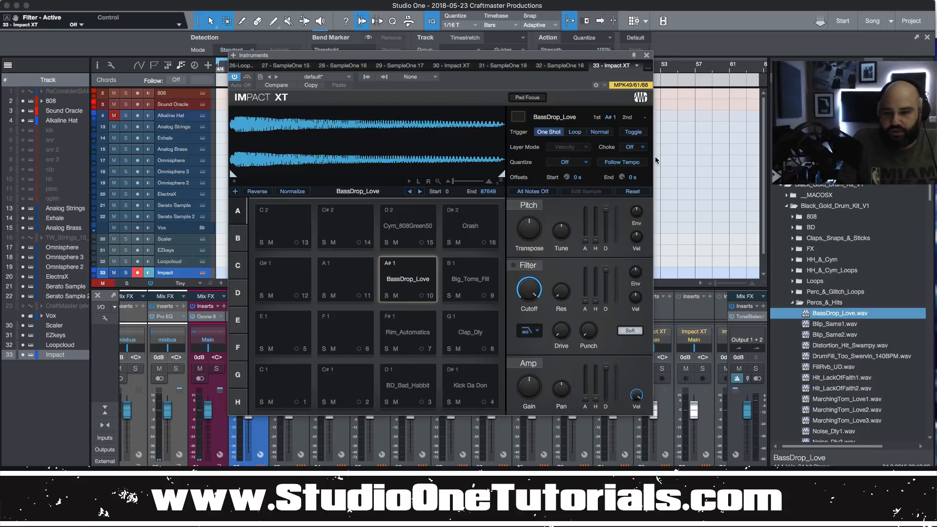
left_click(639, 147)
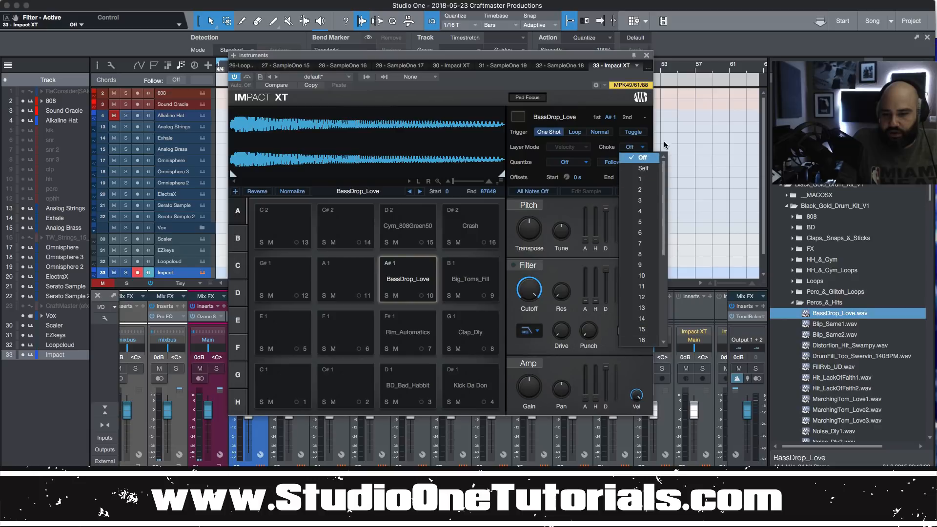
mouse_move(643, 168)
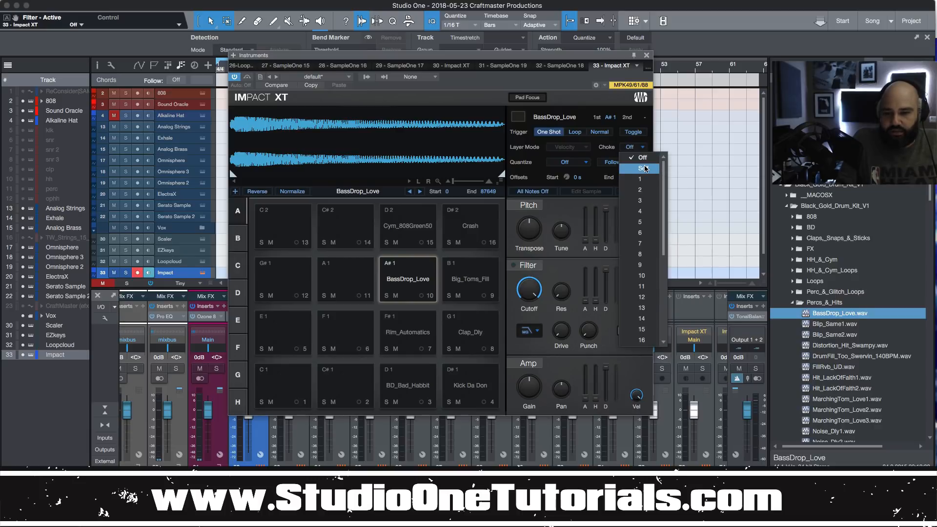
mouse_move(653, 168)
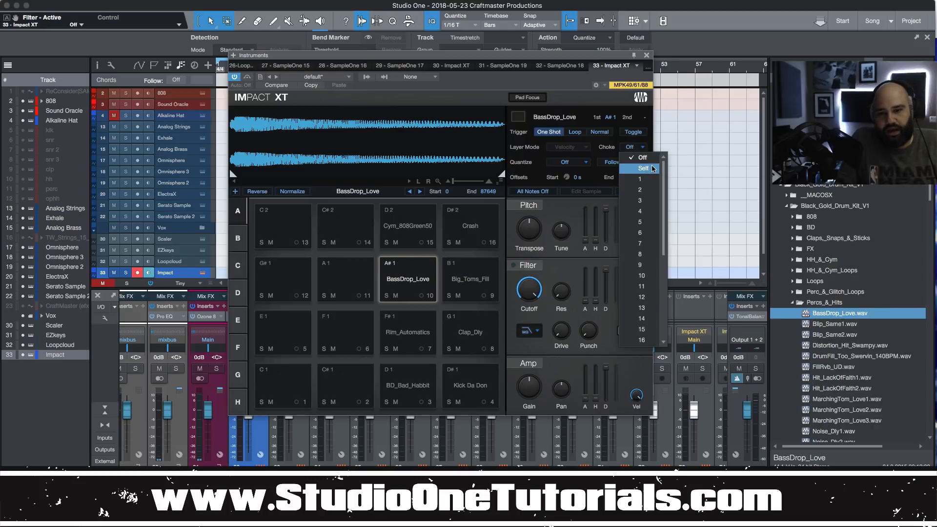
left_click(642, 157)
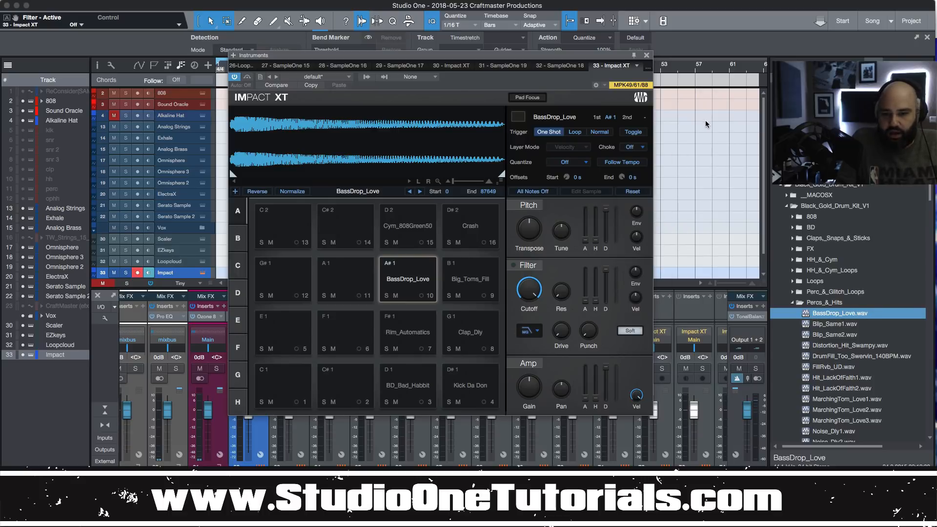
left_click(568, 162)
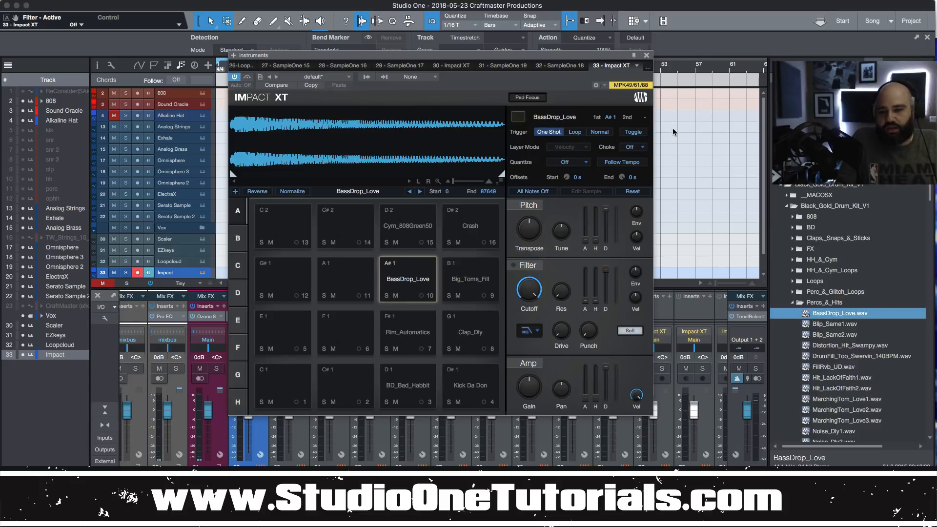
mouse_move(405, 234)
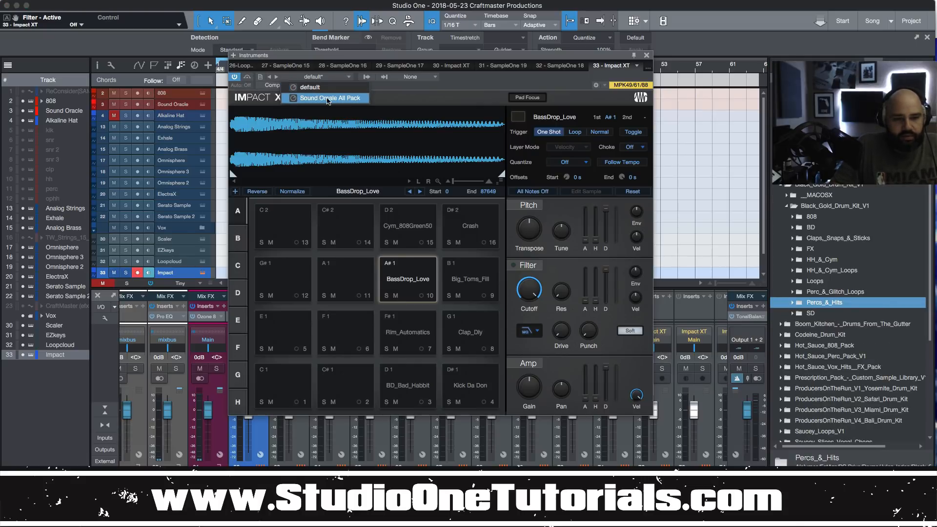
Step: Load Sound Oracle All Pack, audition Snare-Light, Hat - Chrome Tape and other pads, then close
left_click(330, 98)
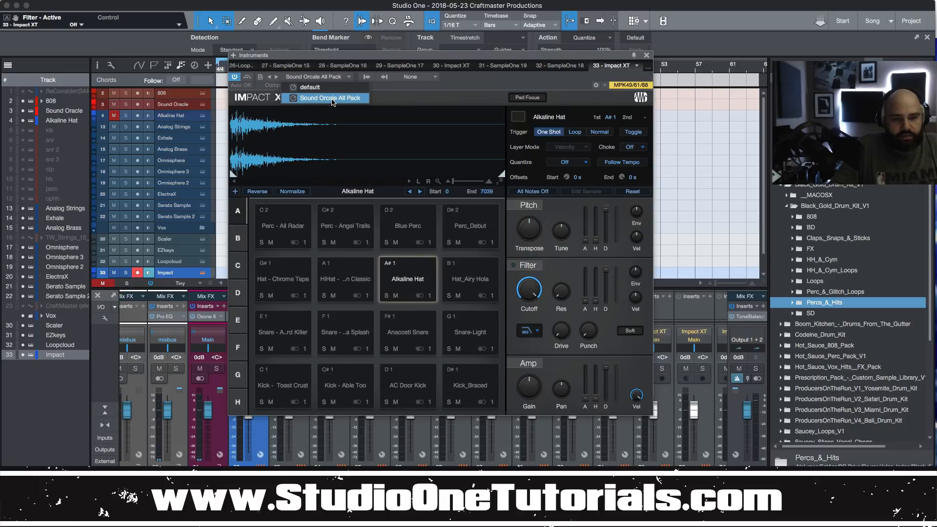
mouse_move(475, 392)
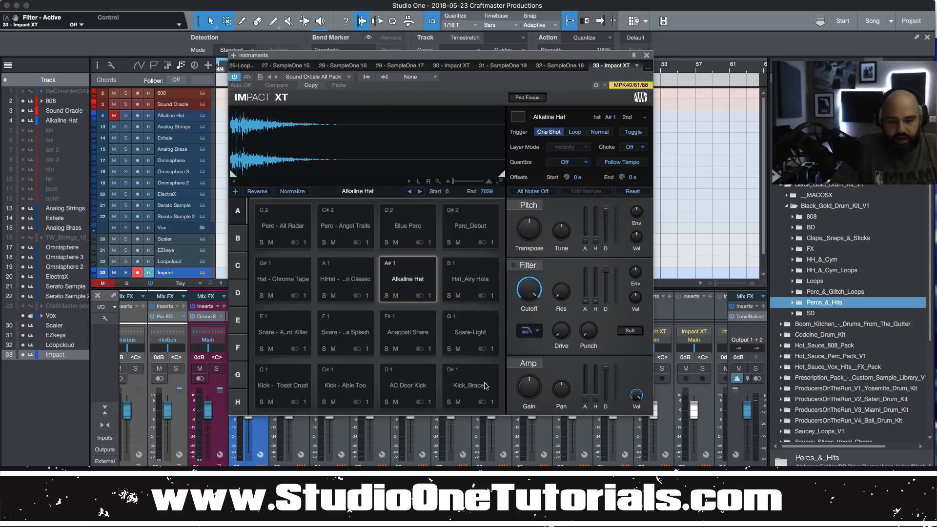
left_click(470, 331)
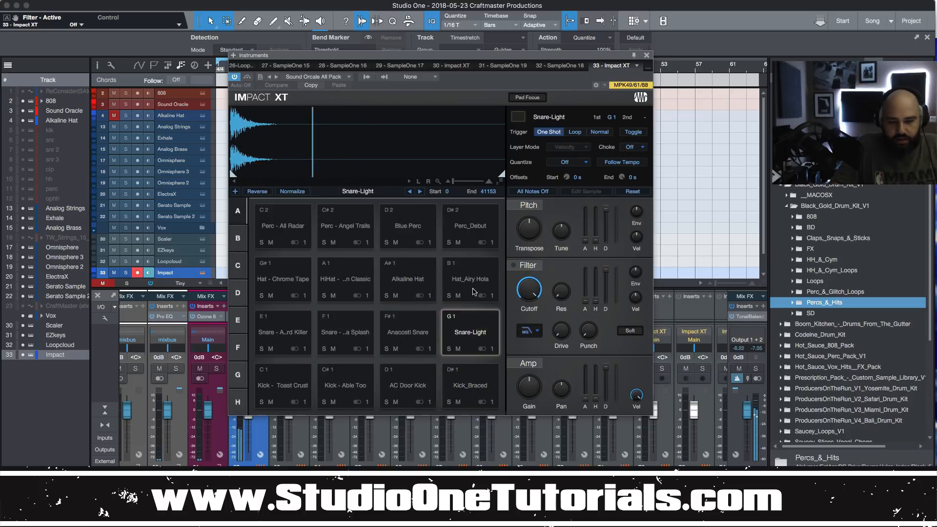
left_click(283, 385)
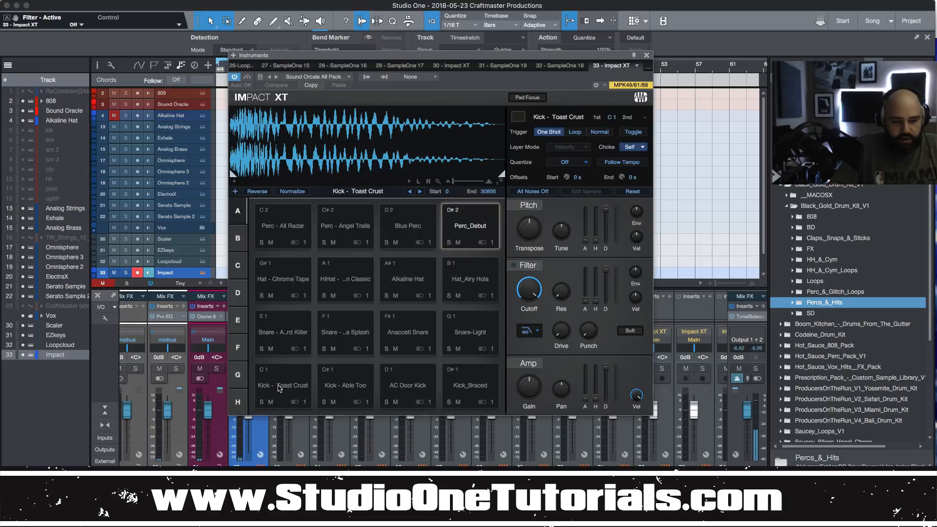
left_click(283, 279)
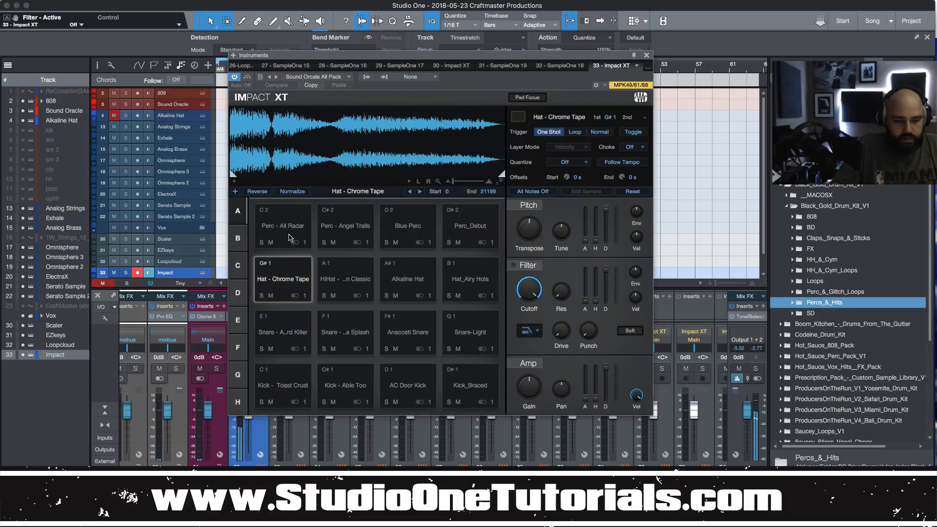
left_click(345, 226)
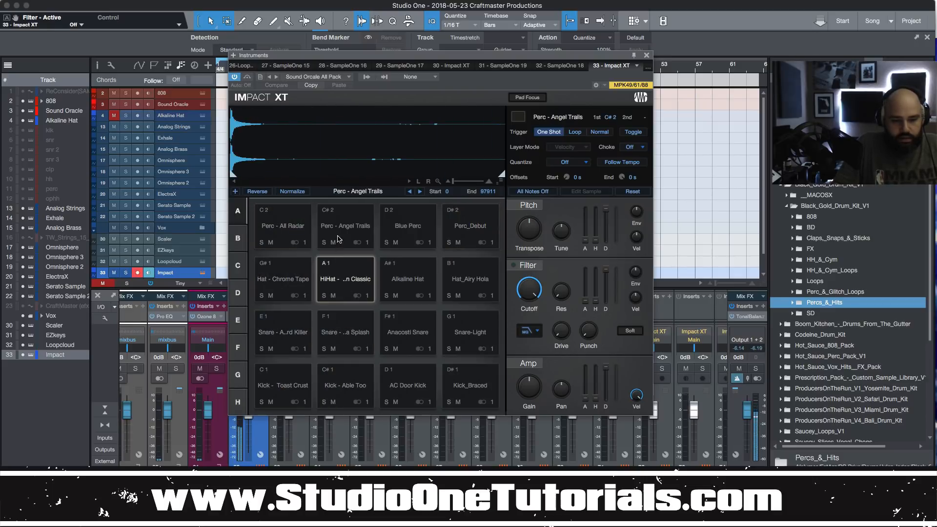
left_click(408, 225)
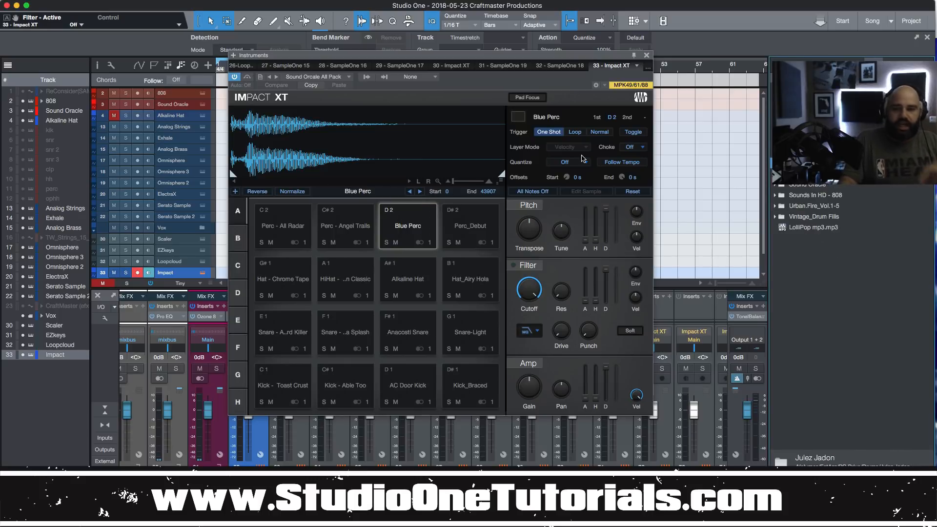
left_click(646, 54)
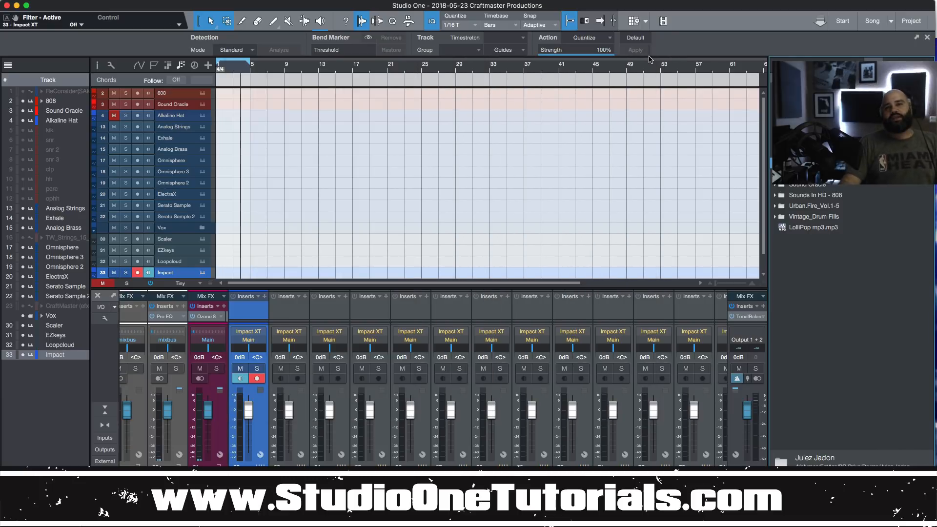